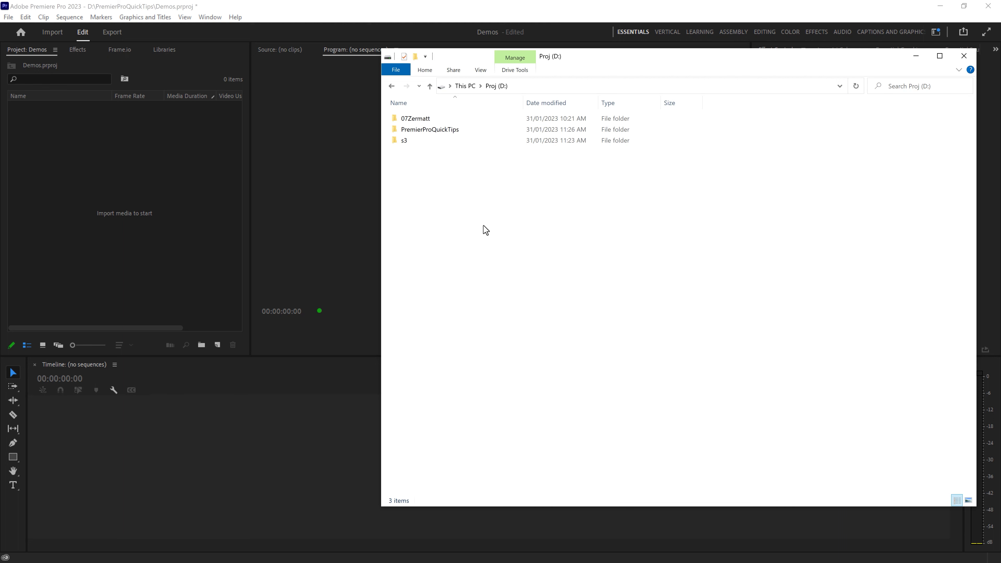
Look inside the PremierProQuickTips folder on Proj (D:) and return to the drive
left_click(963, 56)
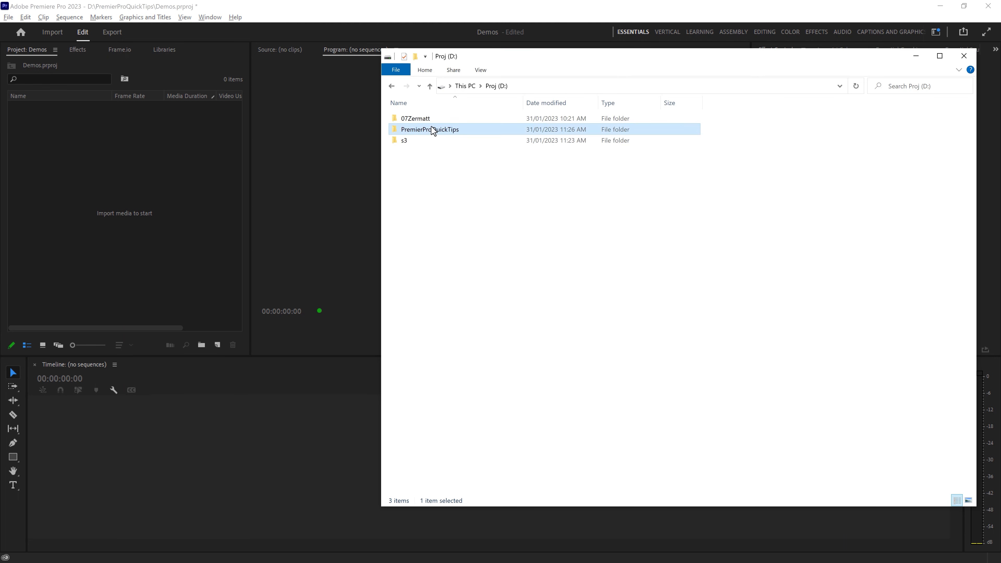
double_click(429, 130)
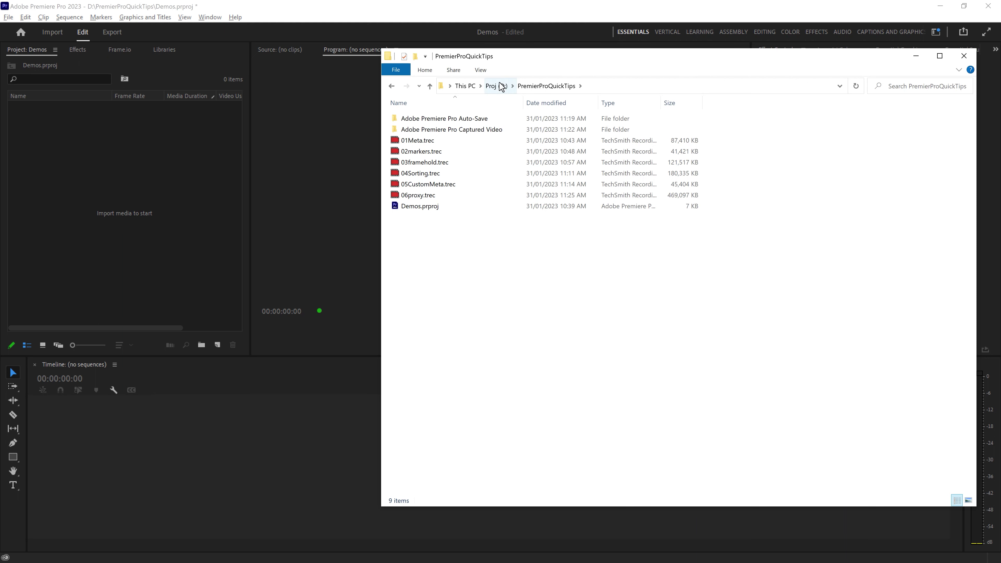
left_click(492, 86)
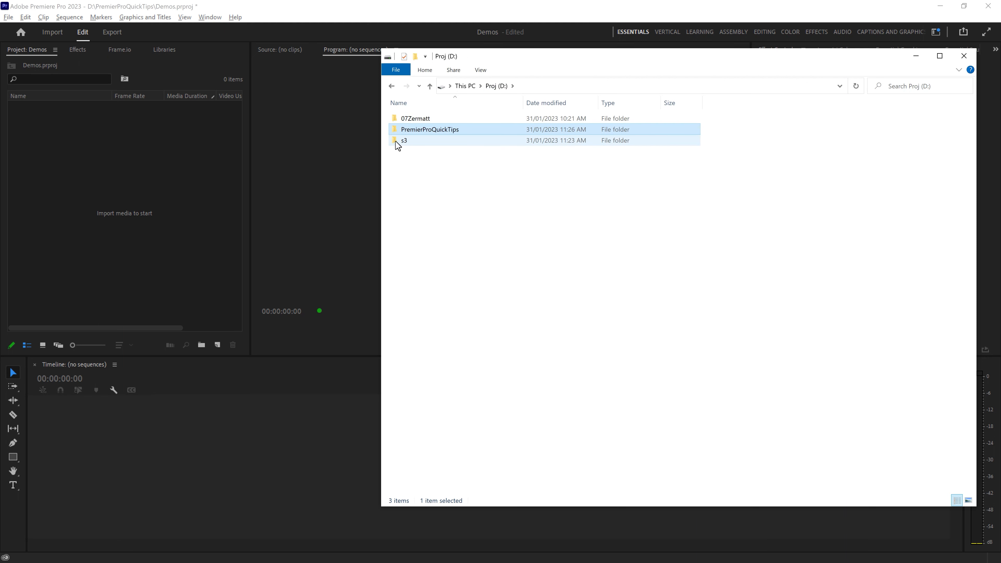
Drag the s3 folder from Explorer into Premiere's Project panel as a bin
left_click(404, 141)
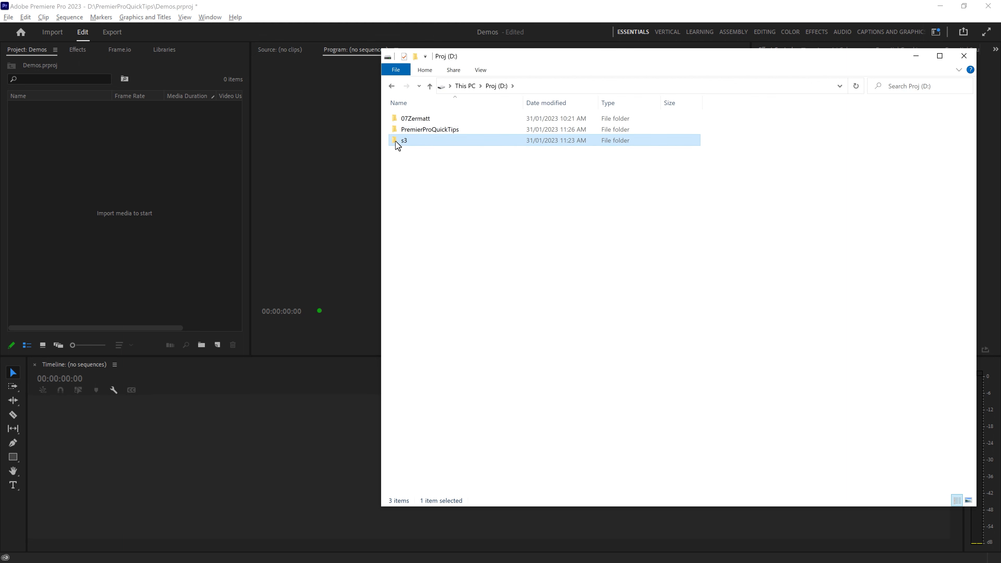
left_click_drag(403, 140, 81, 140)
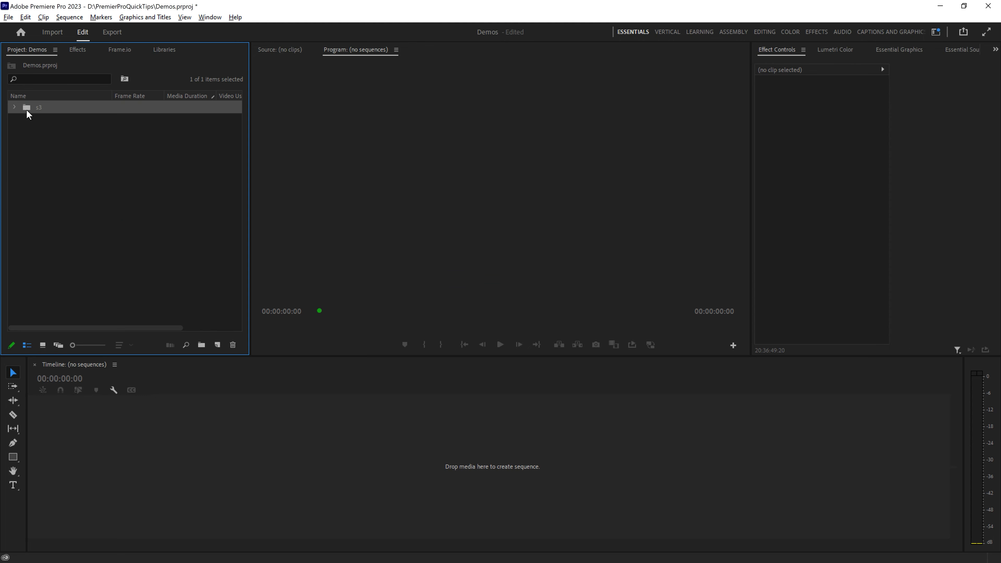
Open the s3 bin and place clip s3_3670 on the timeline as a new sequence
double_click(39, 107)
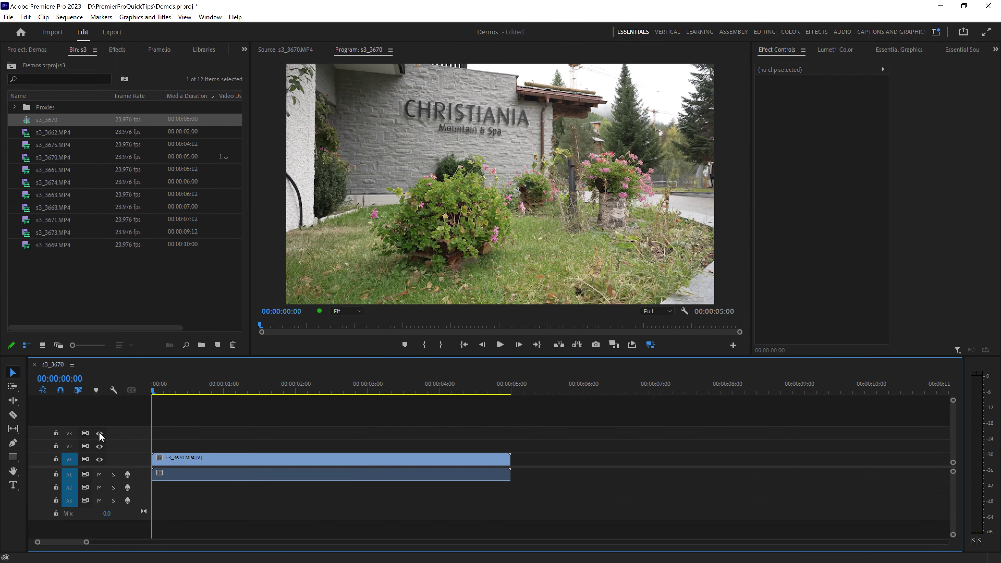
left_click(499, 345)
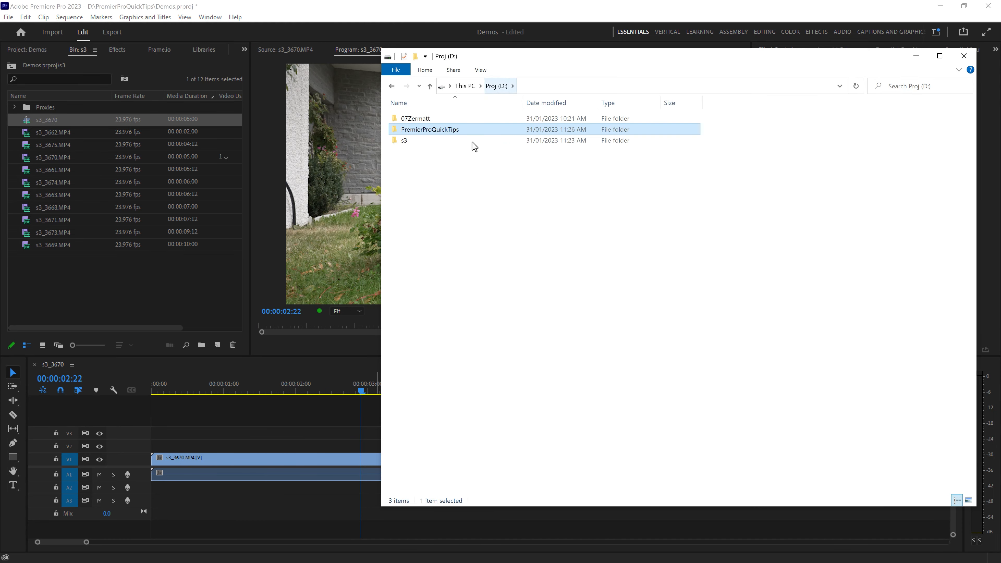
mouse_move(395, 145)
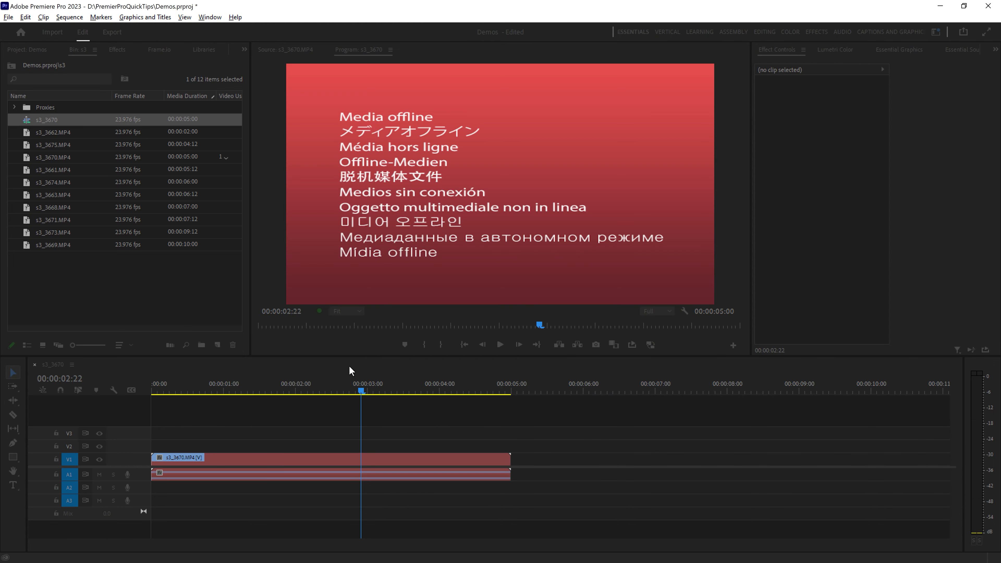
mouse_move(292, 393)
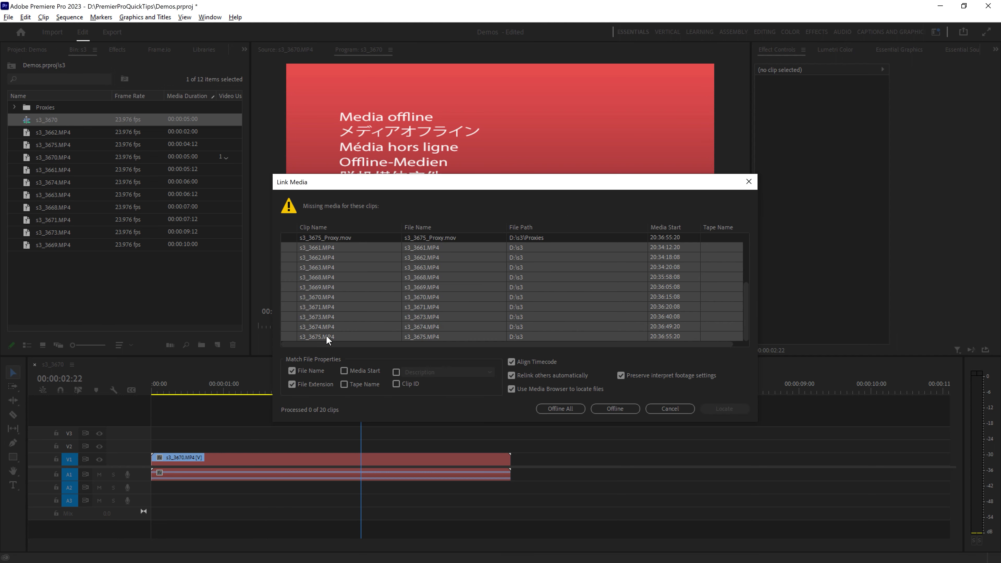
mouse_move(365, 300)
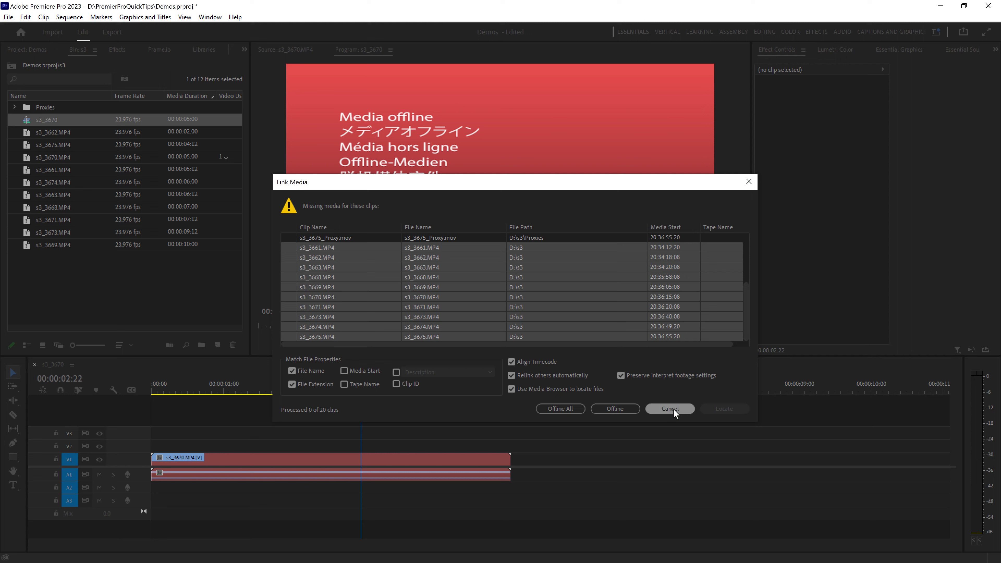
Cancel the Link Media prompt, leaving the project empty again
left_click(669, 409)
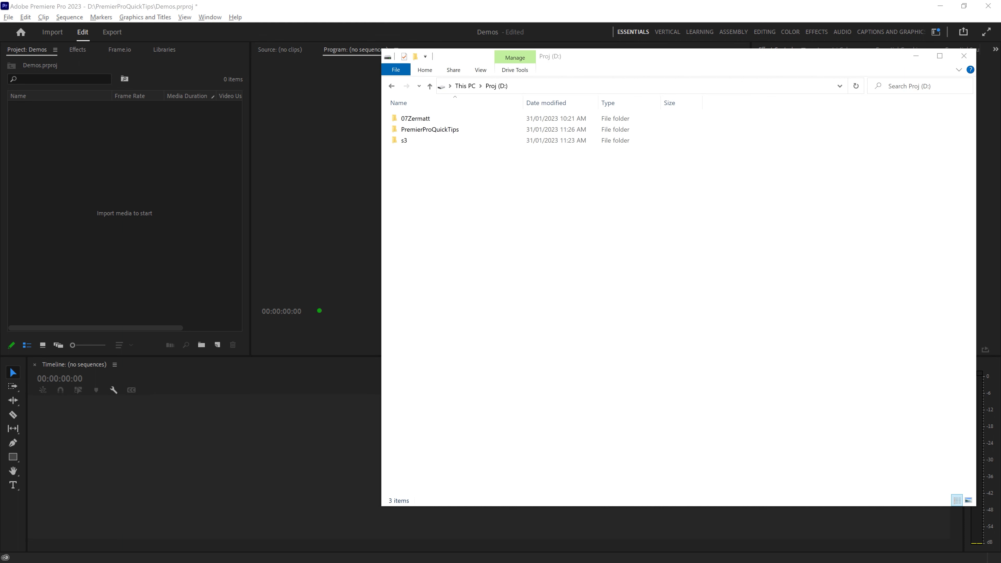
Select the s3 folder, return to the empty Premiere project and reach the File menu
double_click(403, 140)
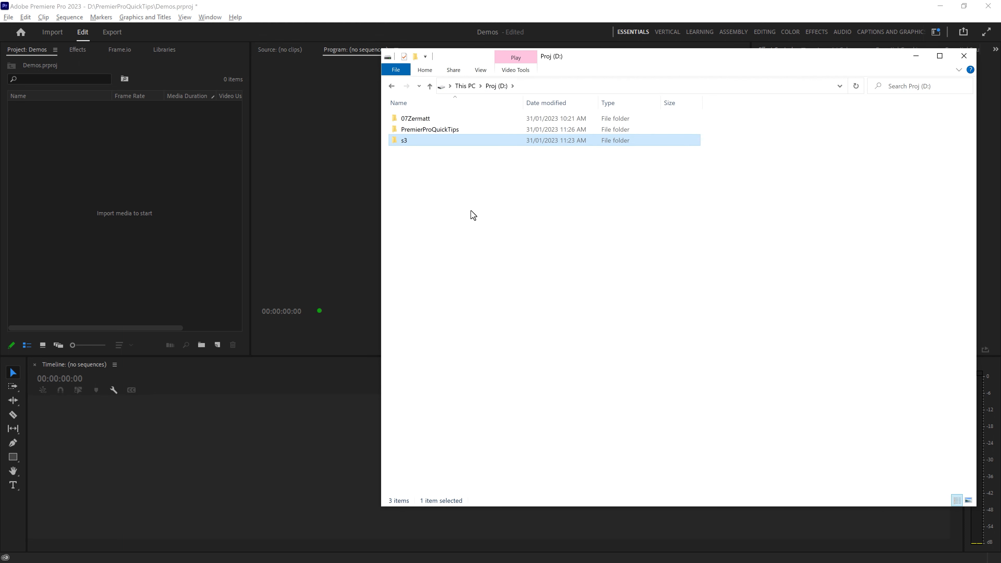
left_click(963, 56)
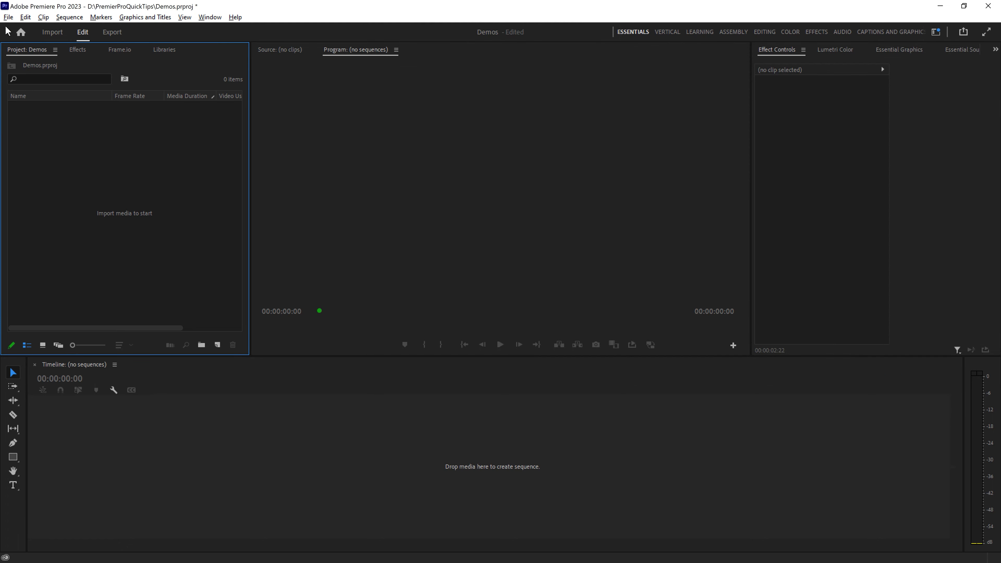
mouse_move(80, 120)
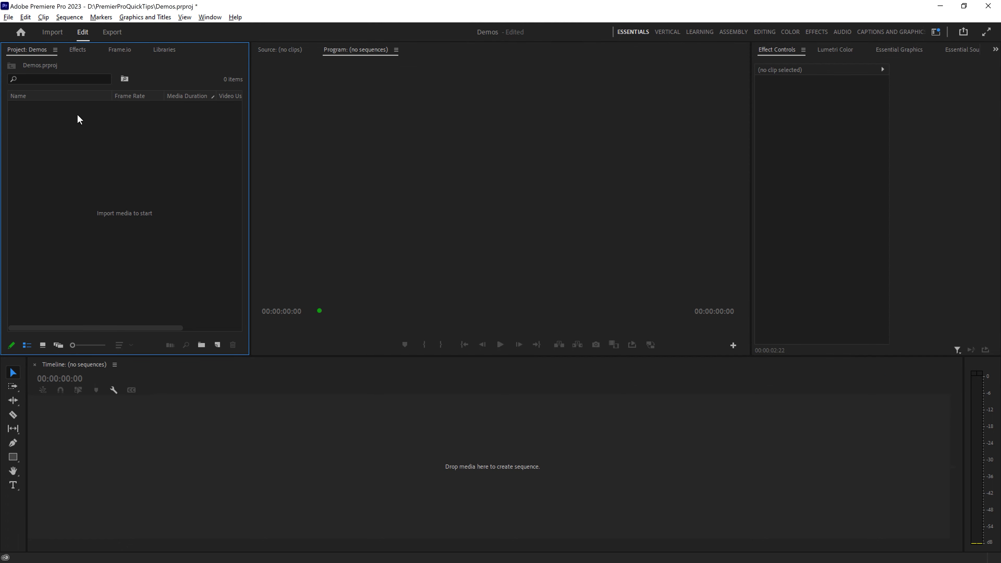
left_click(8, 17)
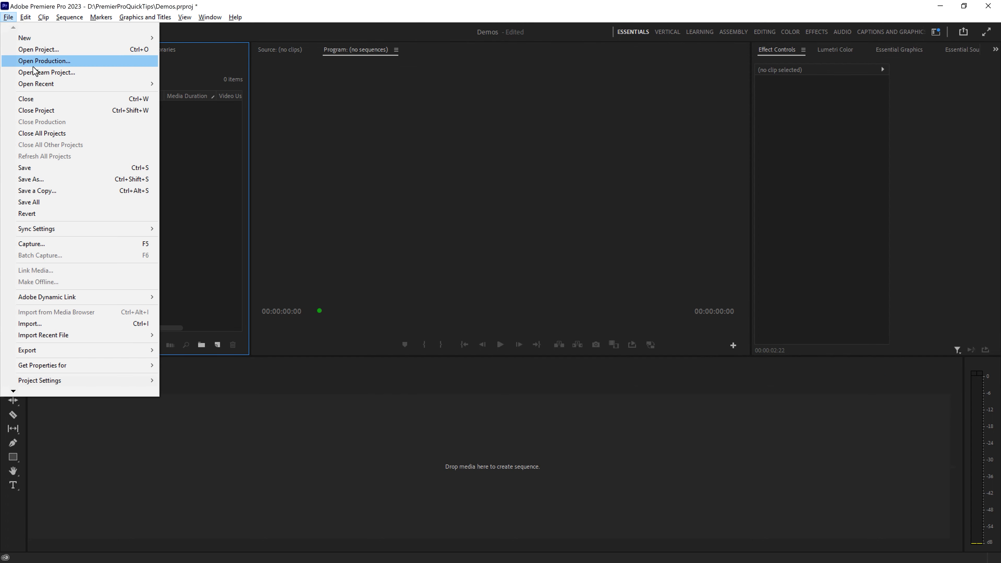
mouse_move(40, 380)
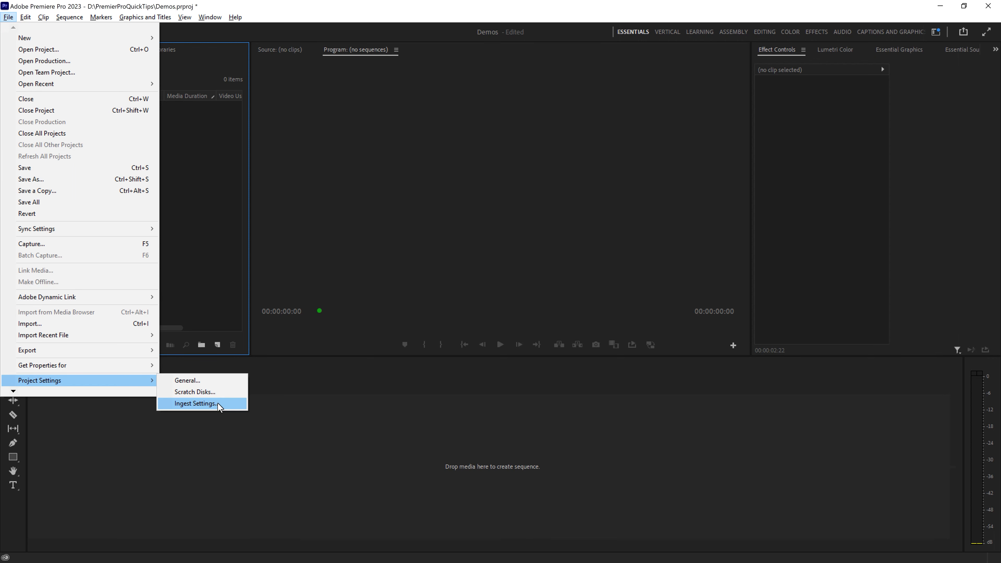
Turn on ingest with the Copy action and Primary Destination set to Same as Project
left_click(195, 404)
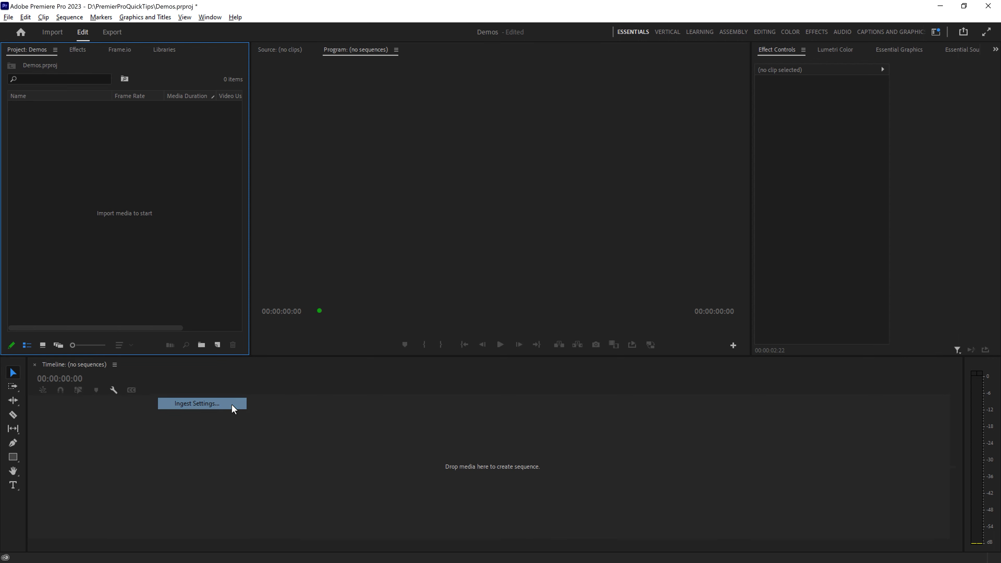
left_click(202, 403)
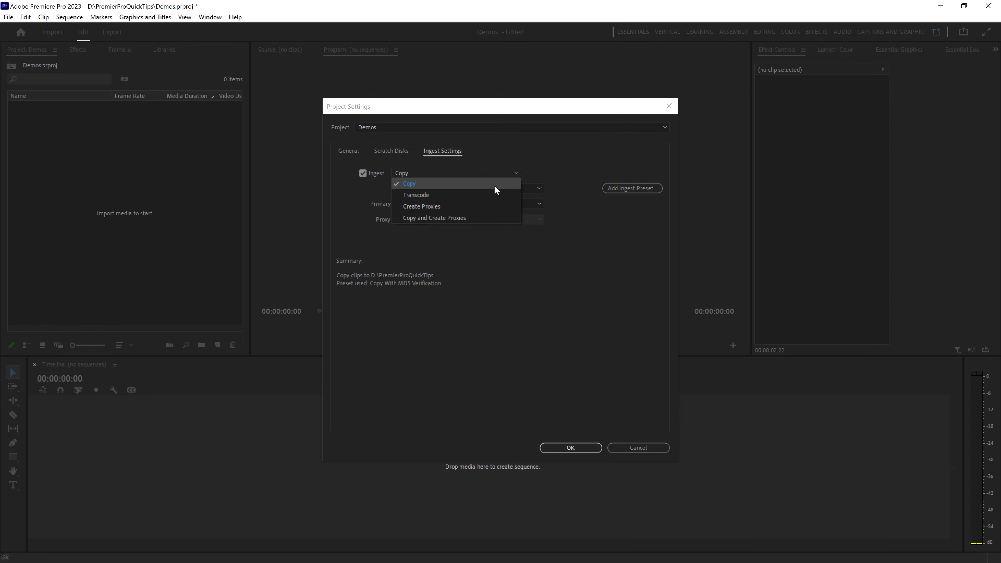
left_click(408, 184)
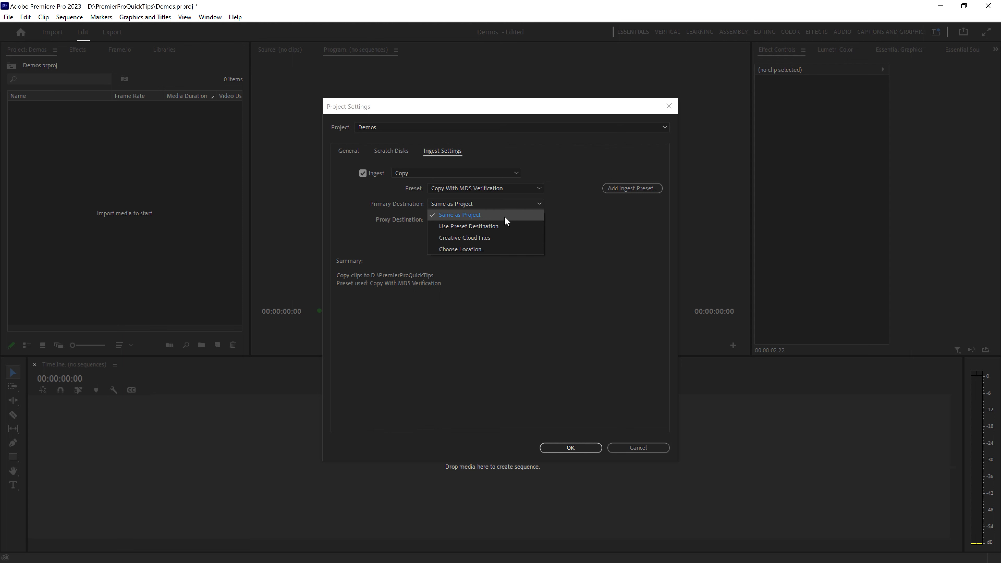
left_click(460, 215)
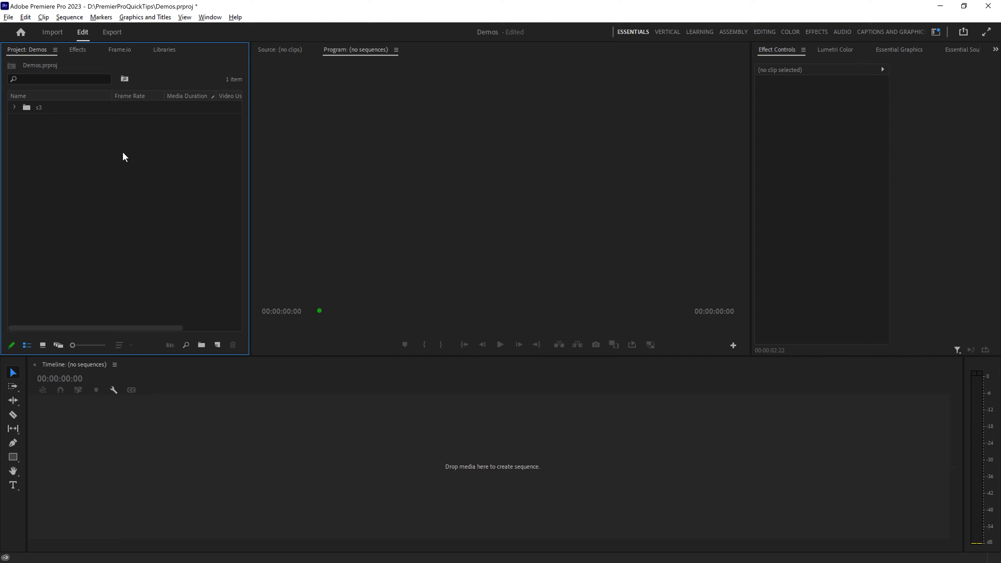
mouse_move(127, 172)
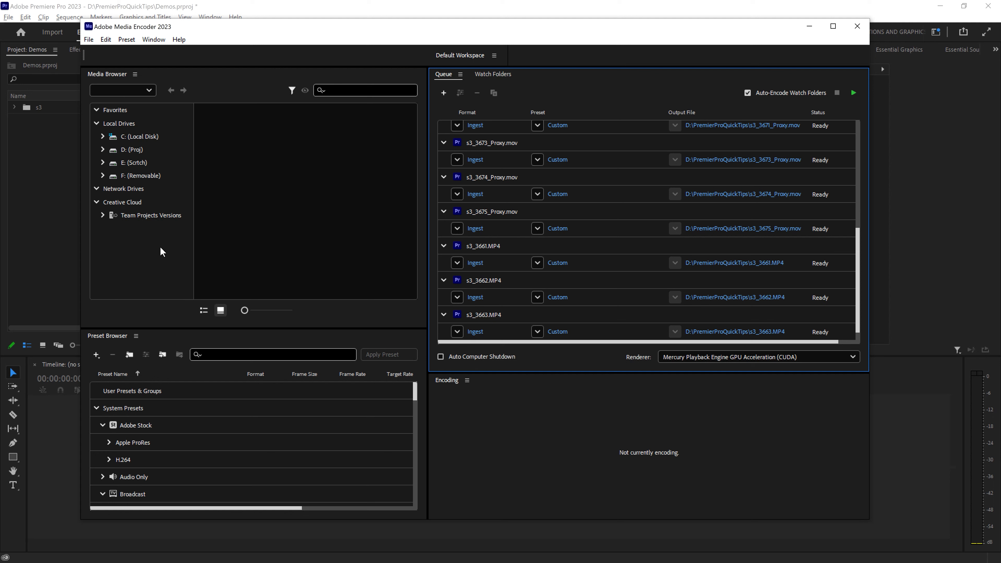
Run the Media Encoder queue until all s3 copies are done, then close the encoder
scroll("down", 3)
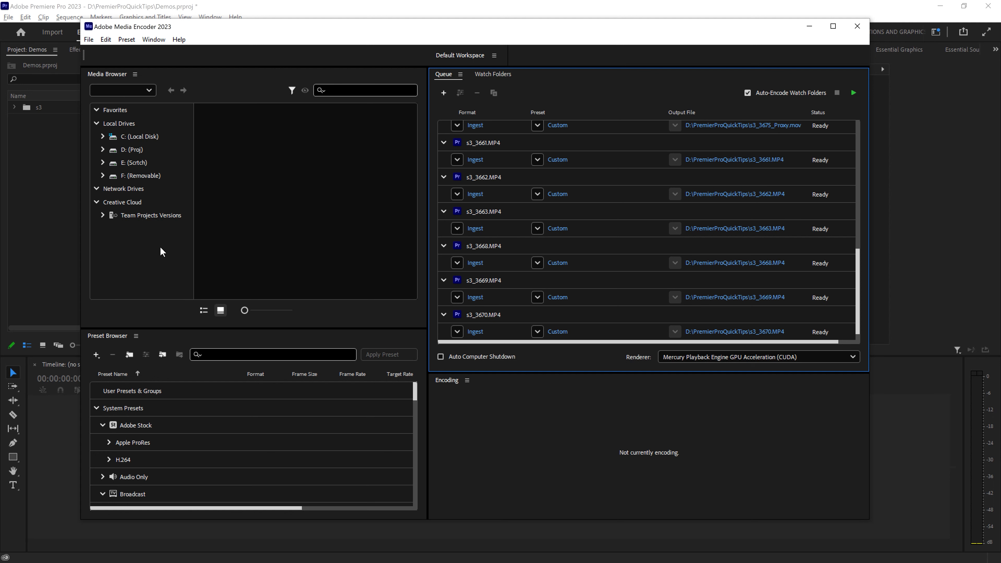
left_click(853, 93)
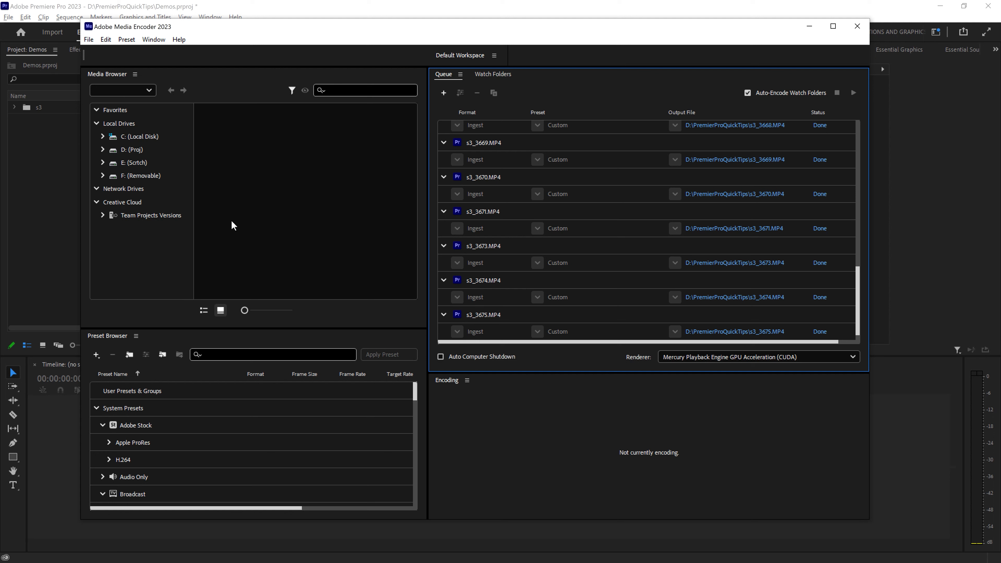
mouse_move(857, 26)
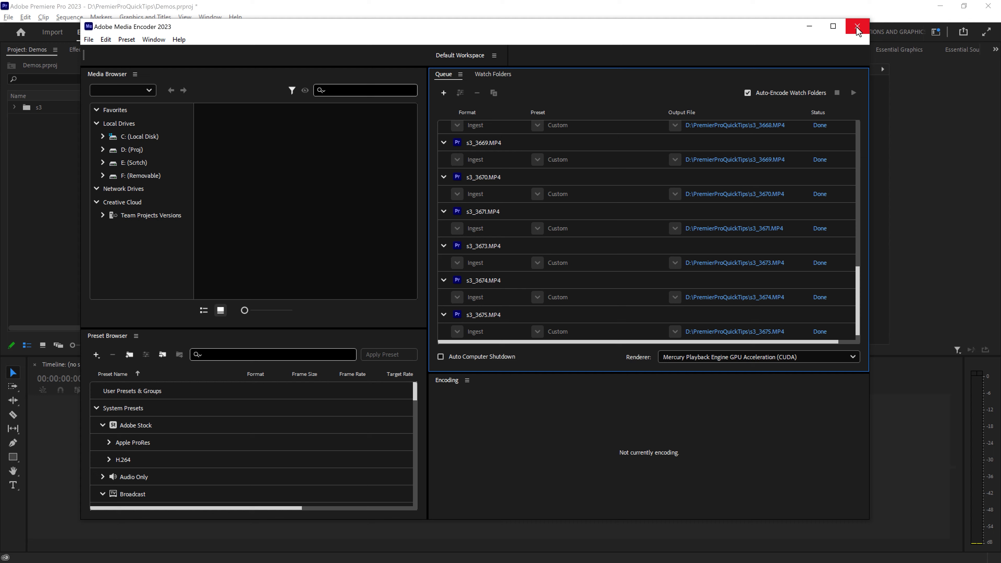
left_click(857, 26)
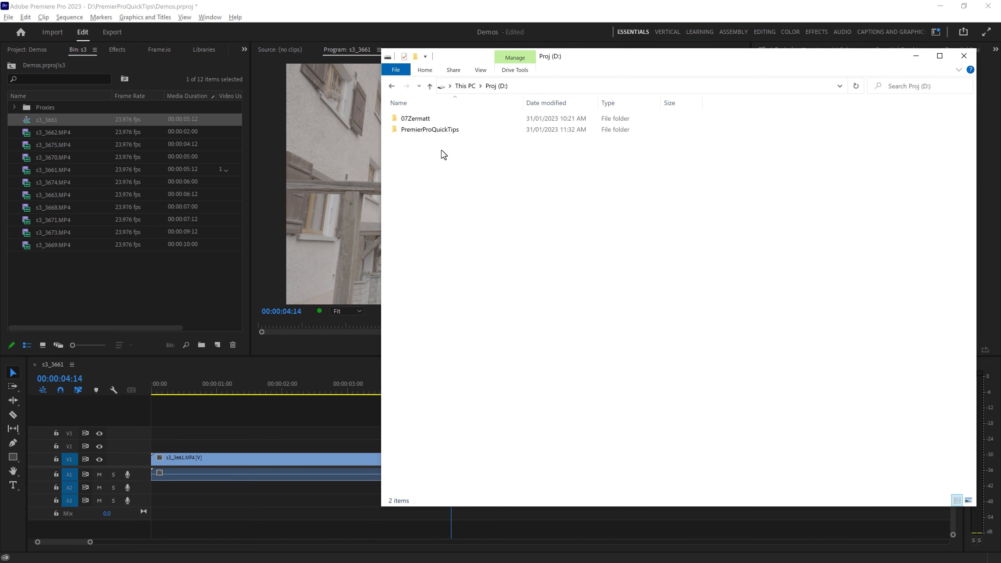
Open PremierProQuickTips in Explorer to see the copied s3 MP4 and proxy files
double_click(430, 130)
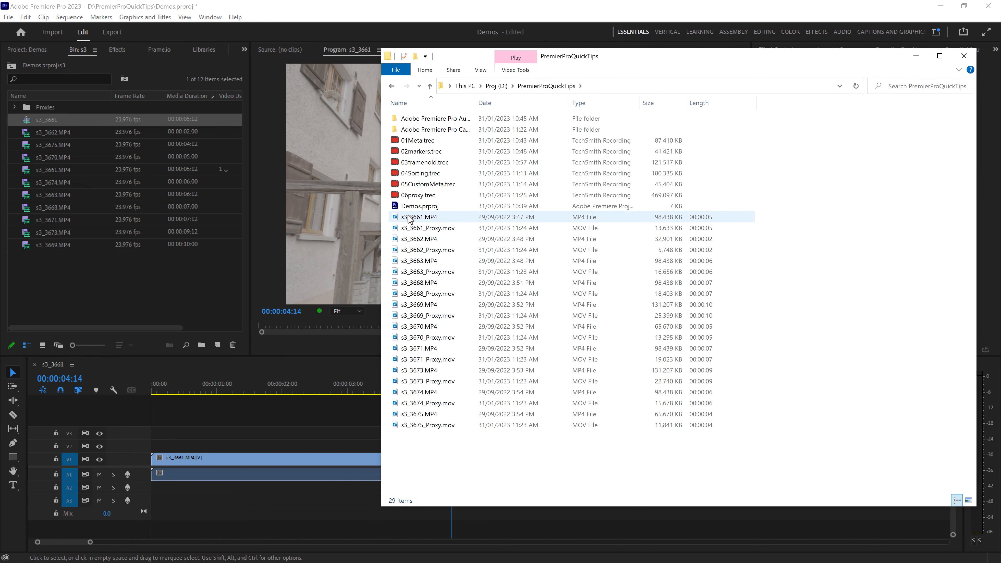